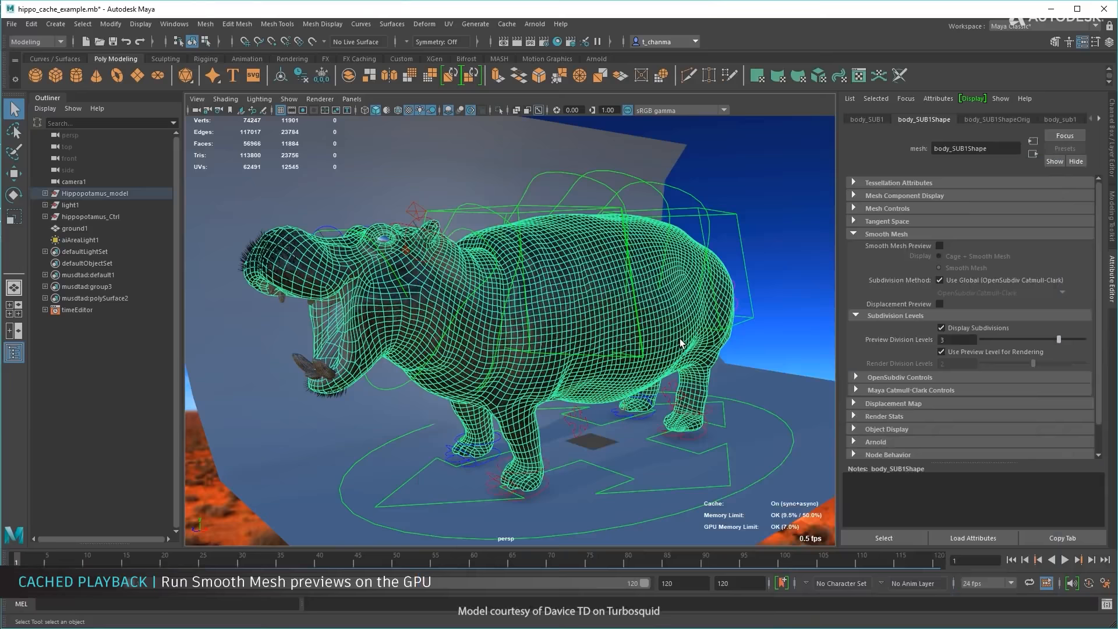
- Play the hippopotamus animation with its smooth mesh preview cached on the GPU
{"action": "left_click", "coordinate": [1066, 559]}
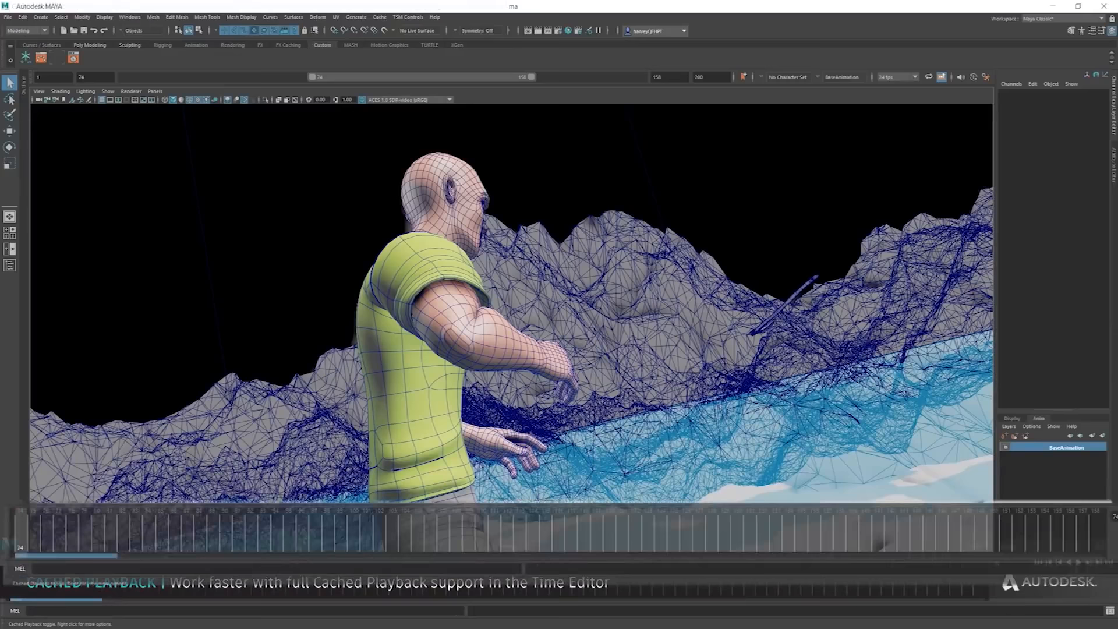
- Show the earth titan scene with the combat_sequences composition in the Time Editor
{"action": "left_click", "coordinate": [1079, 562]}
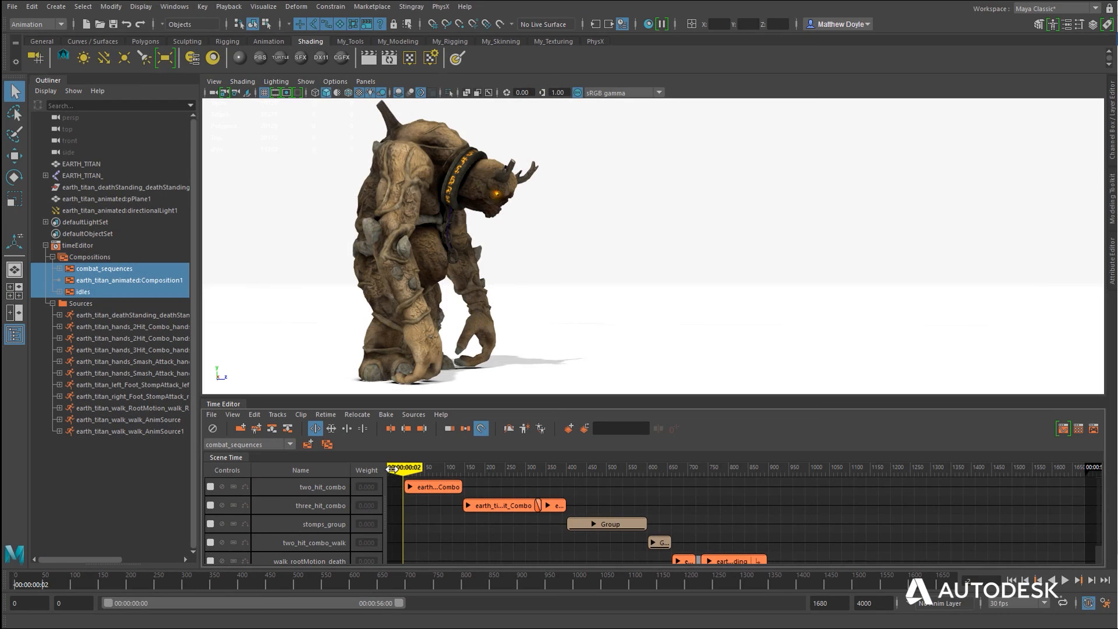
- Scrub through the Time Editor compositions to reach the bald male body model scene
{"action": "left_click_drag", "start_coordinate": [406, 467], "coordinate": [505, 467]}
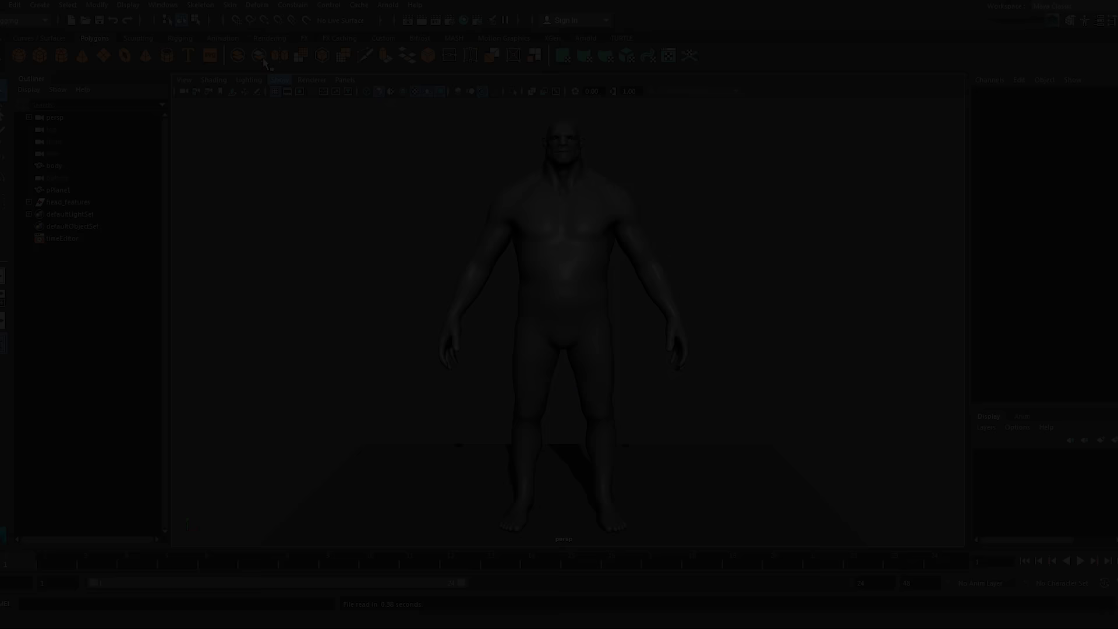
- Edit the zombie head's angry blend shape target and sculpt it with the Grab tool
{"action": "left_click", "coordinate": [286, 205]}
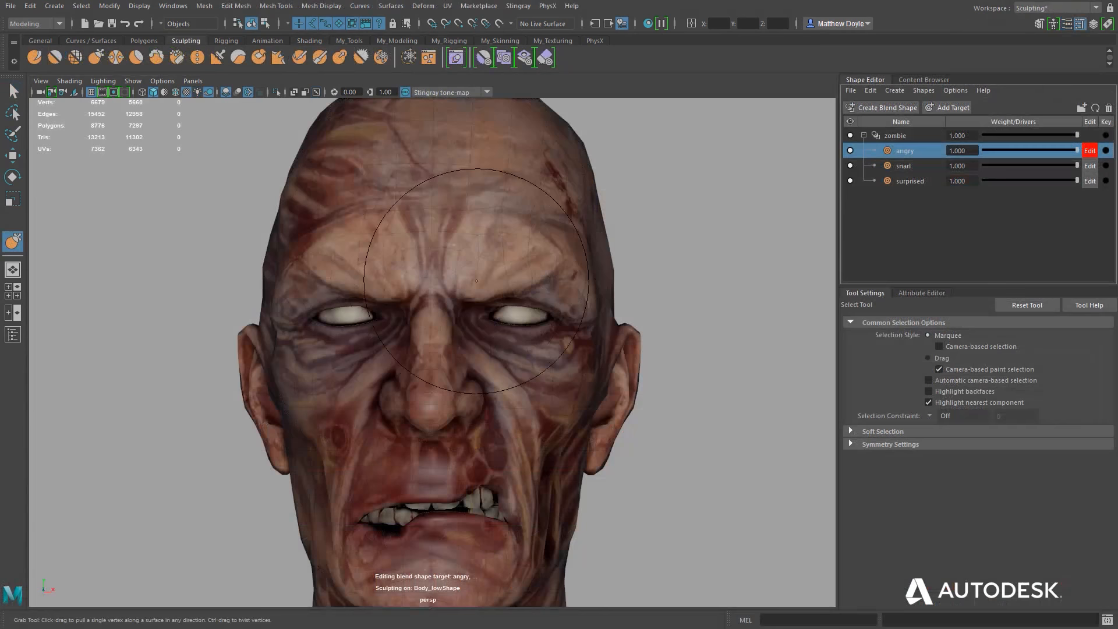
{"action": "left_click_drag", "start_coordinate": [1076, 150], "coordinate": [1049, 150]}
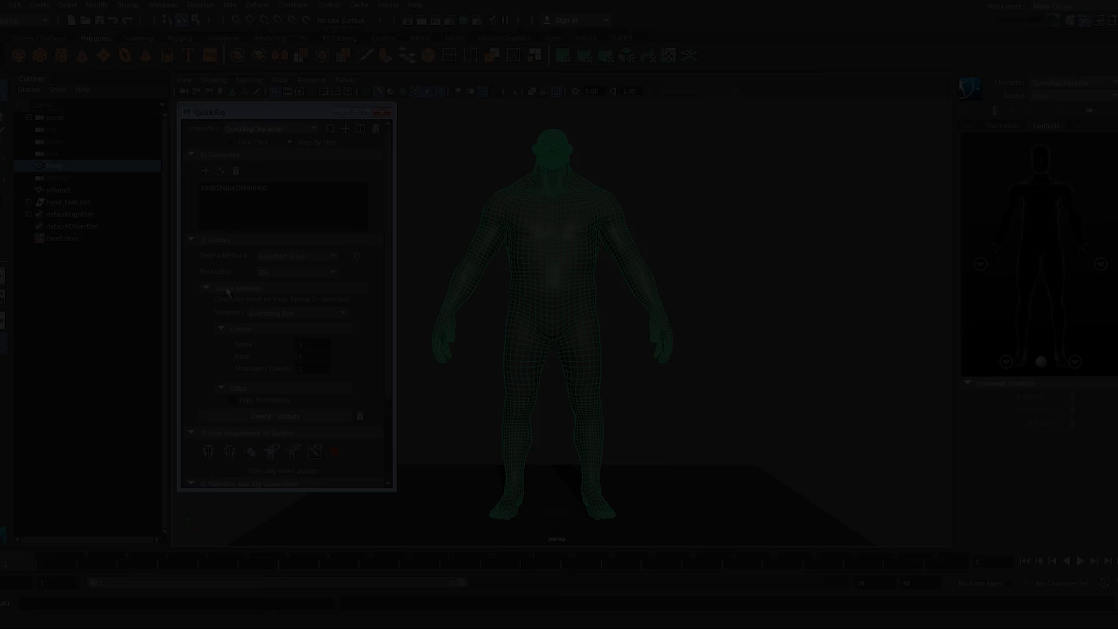
- Generate the Quick Rig skeleton and skinning, then hide the rig with Ctrl+H for weight painting
{"action": "left_click", "coordinate": [278, 305]}
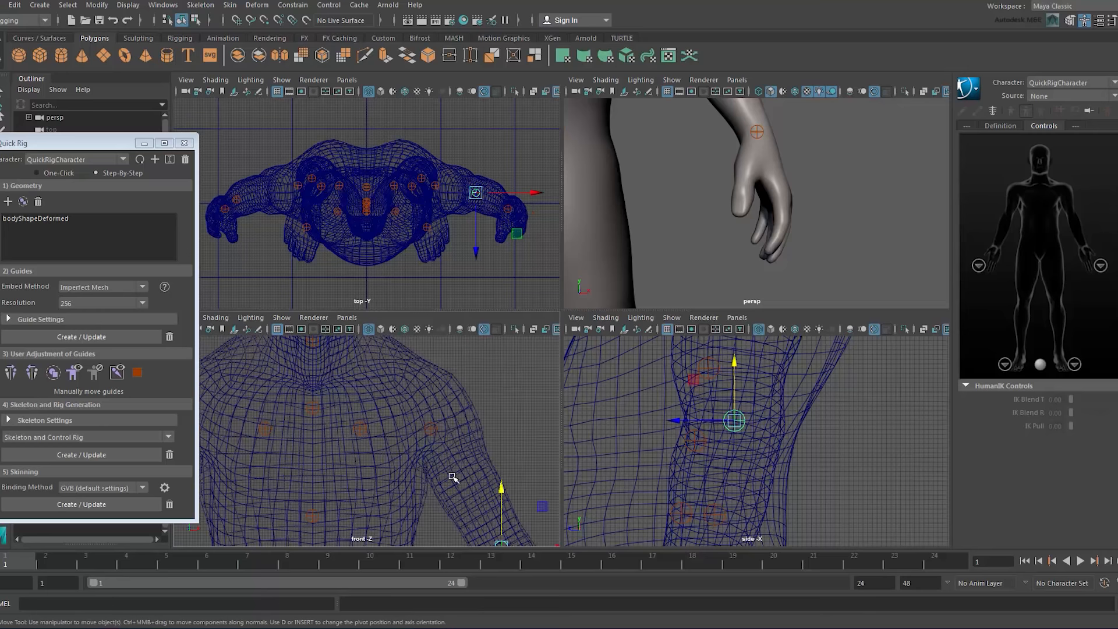
{"action": "key", "text": "ctrl+h"}
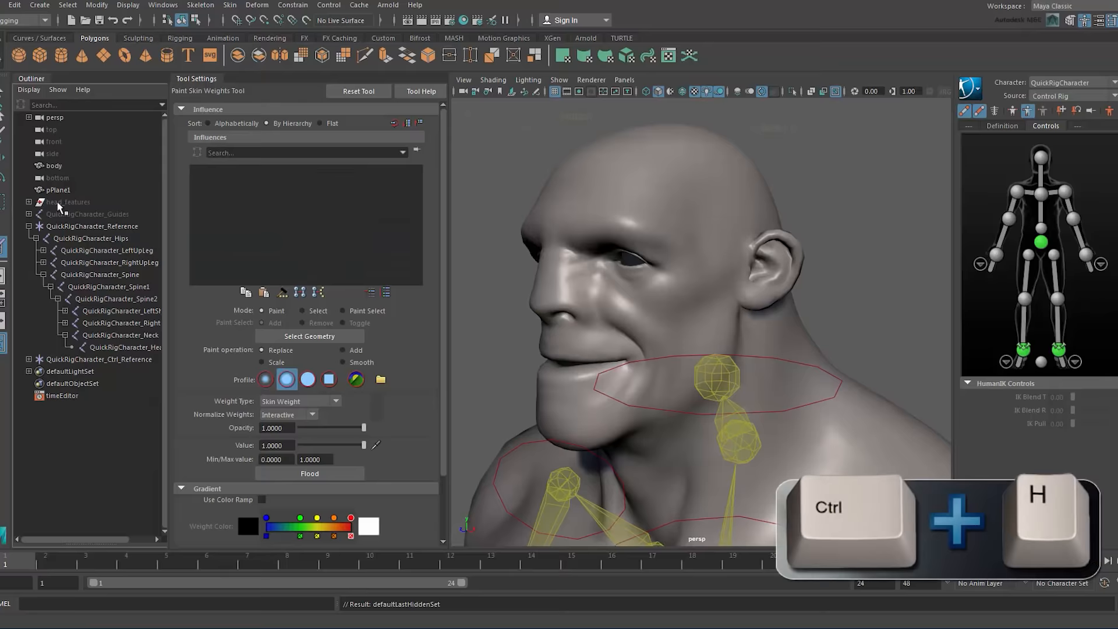